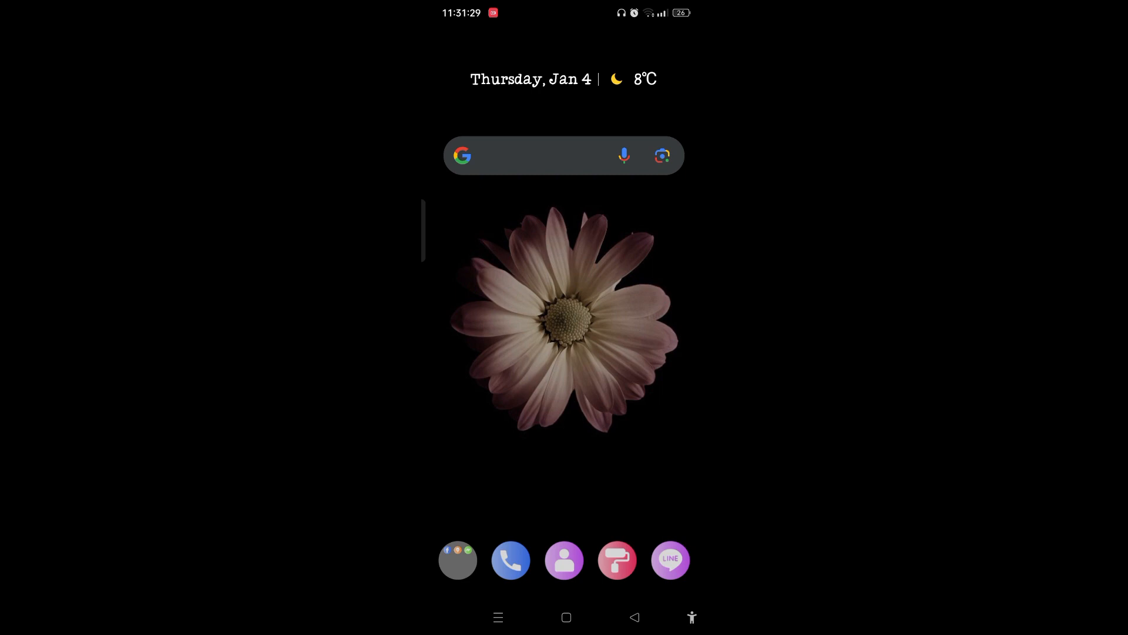
Step: Launch Facebook from the app folder on the home screen dock
click(459, 560)
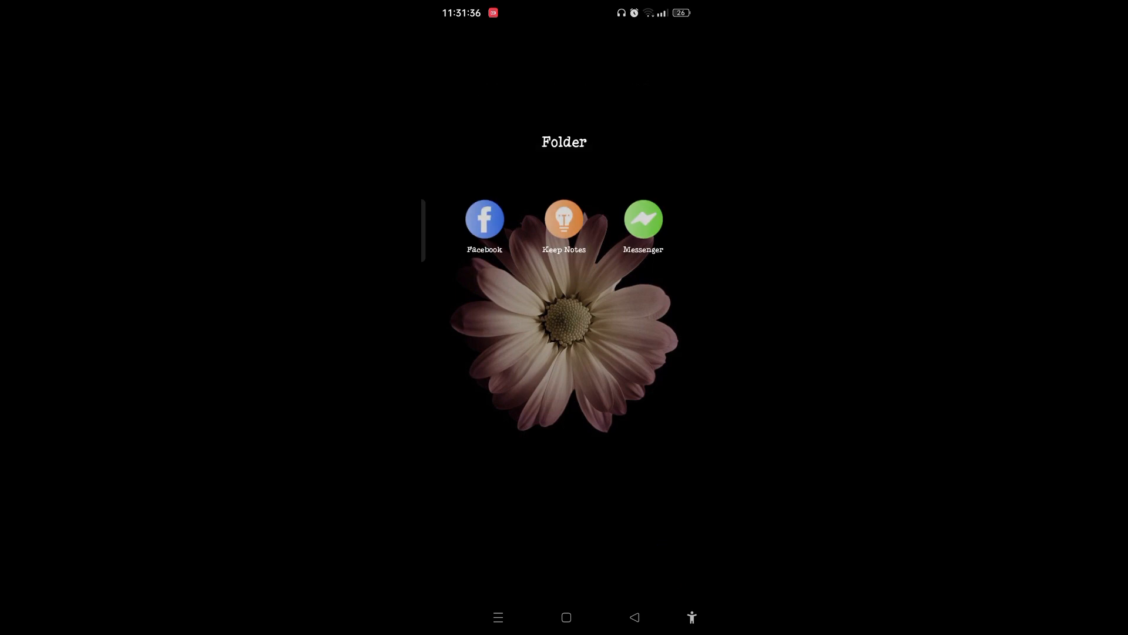
click(484, 219)
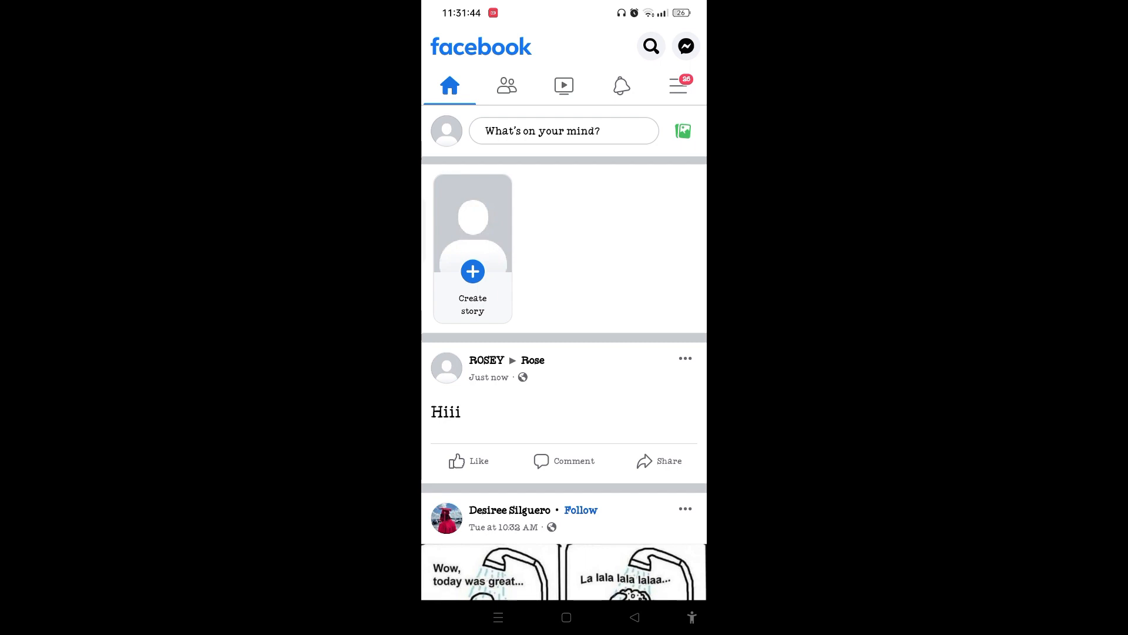
Step: Reach the Settings & privacy page from the menu tab's expanded Settings & privacy section
click(676, 86)
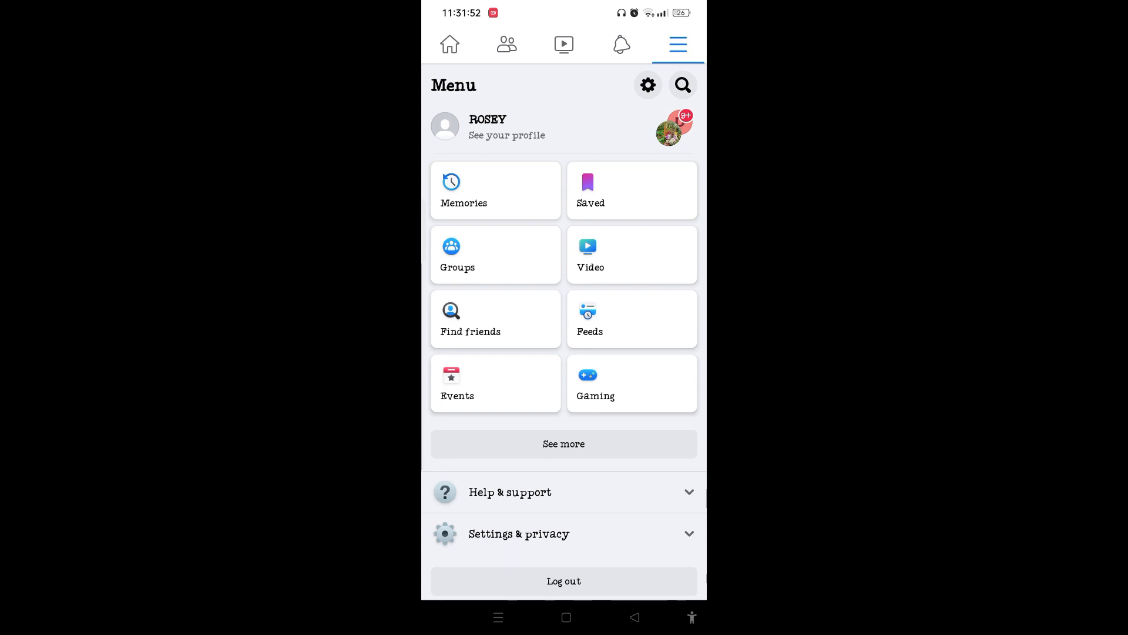
click(519, 533)
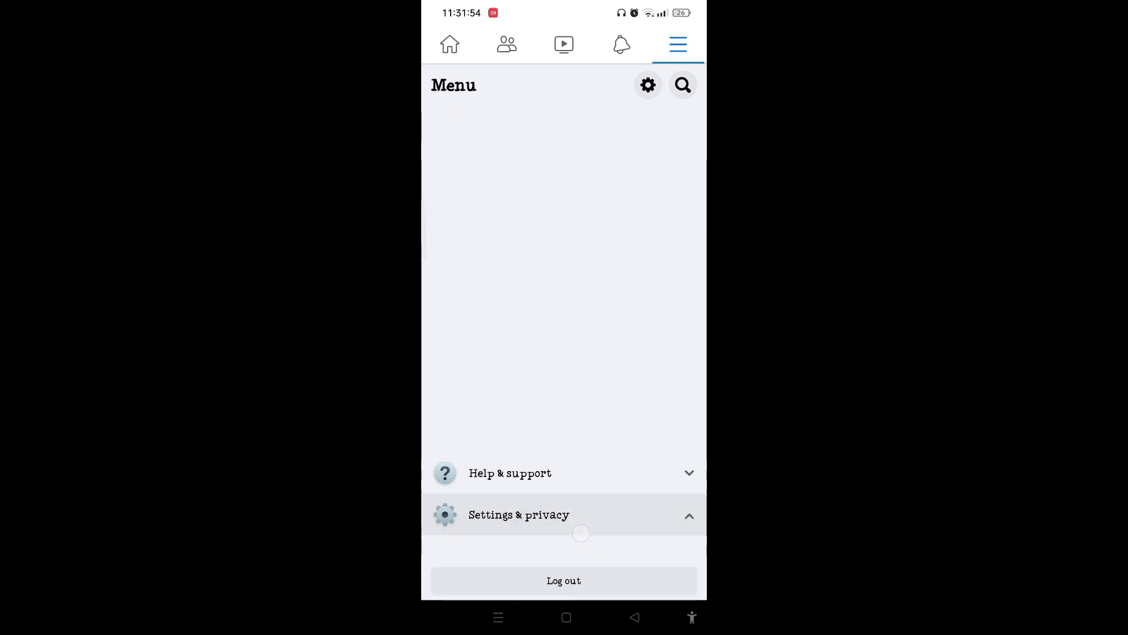
click(519, 515)
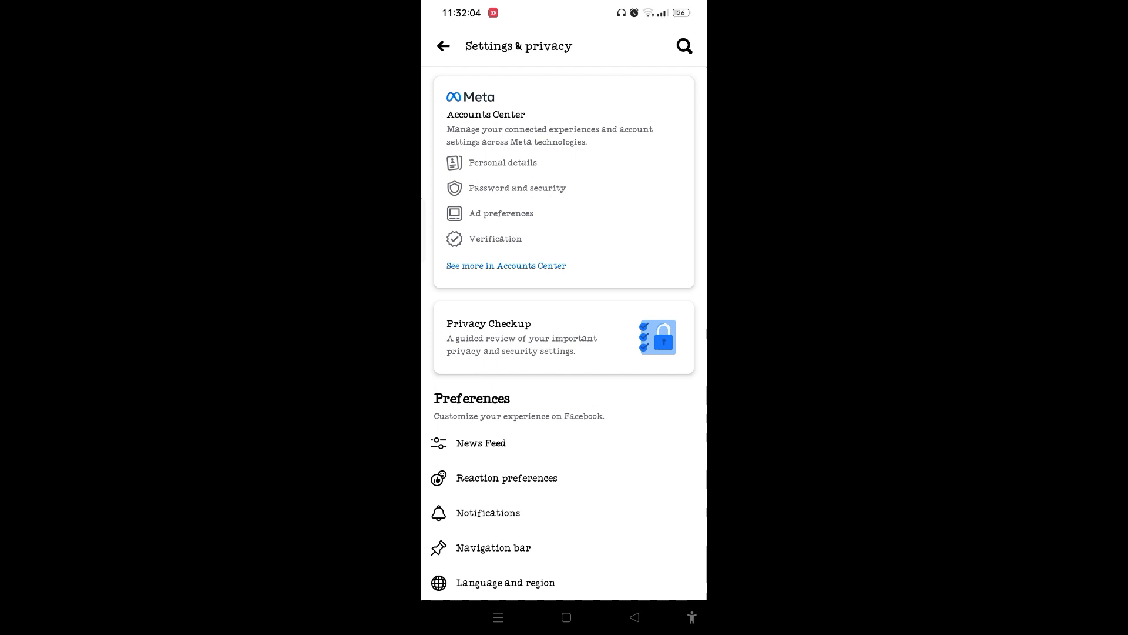
Step: Go into Accounts Center and reach its Your information and permissions page
click(538, 266)
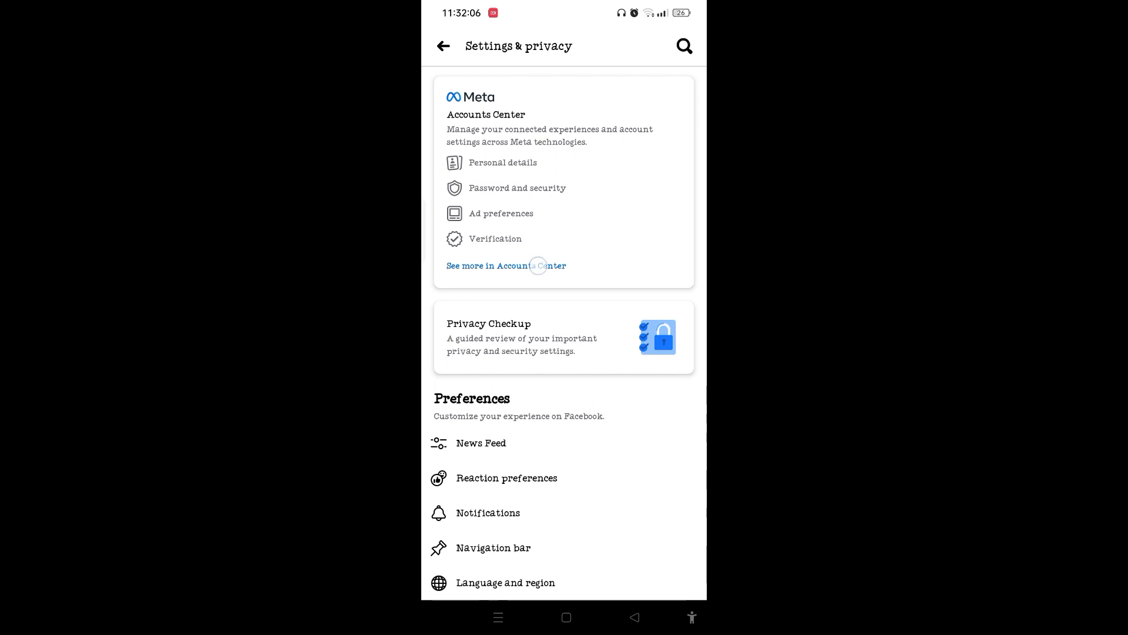
click(538, 265)
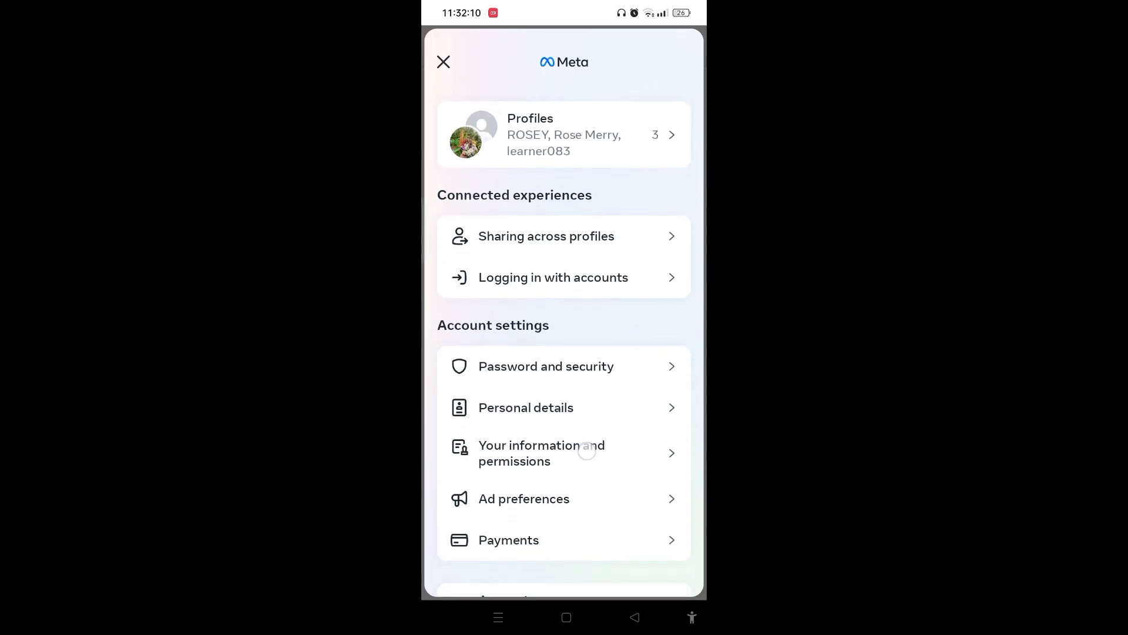
scroll(down, 3)
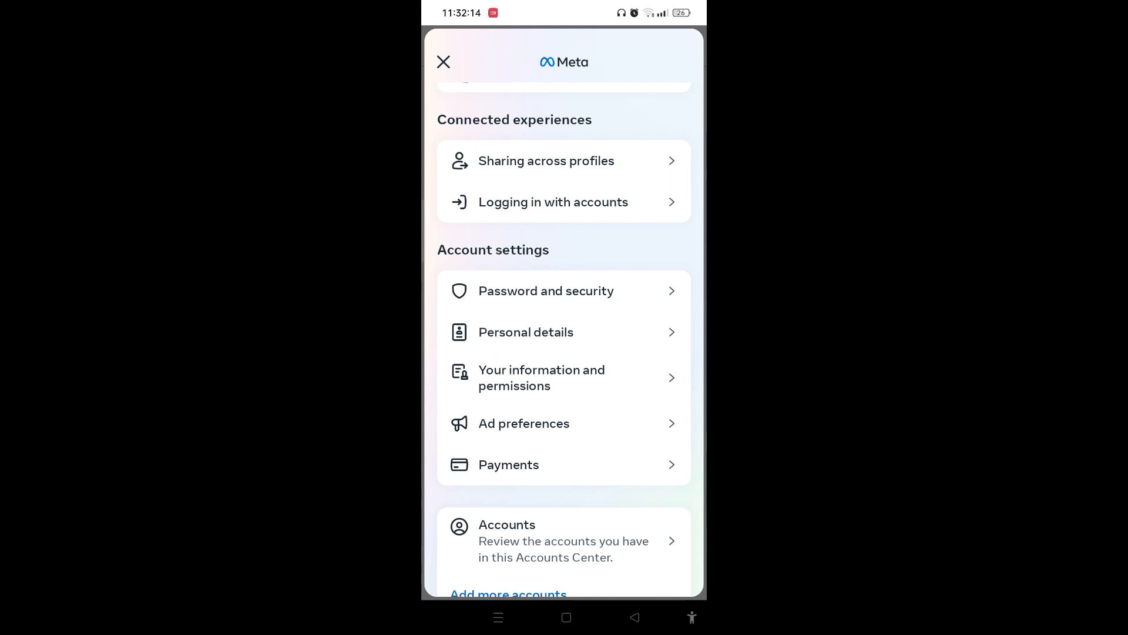
click(541, 378)
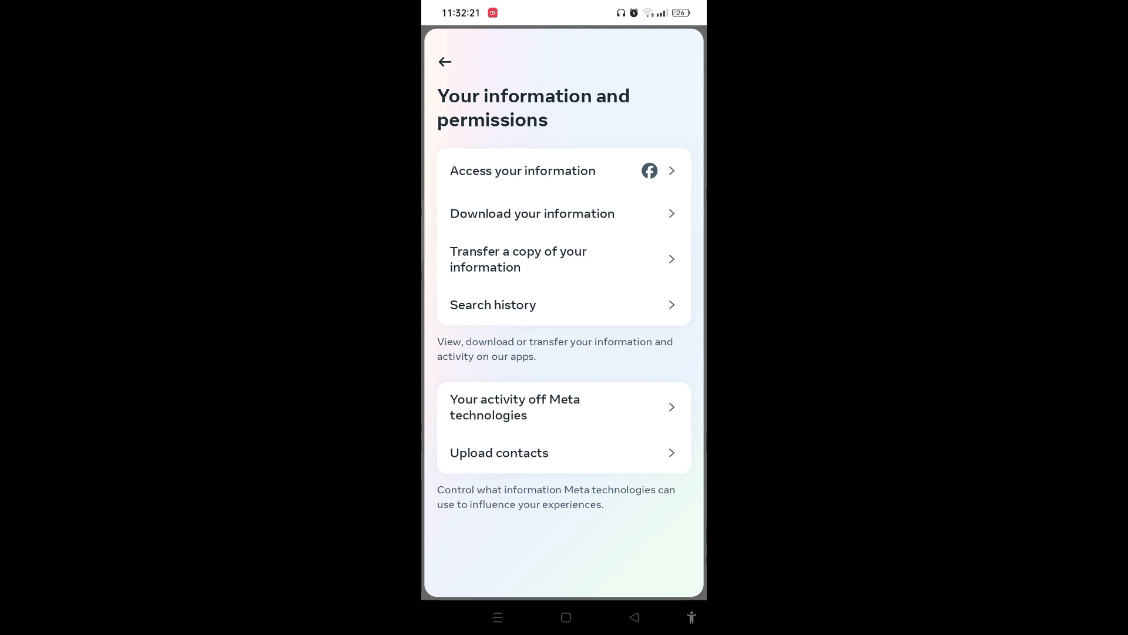
Step: Reach Personal information via Access your information, revealing the Oct 6, 2023 creation date
click(523, 170)
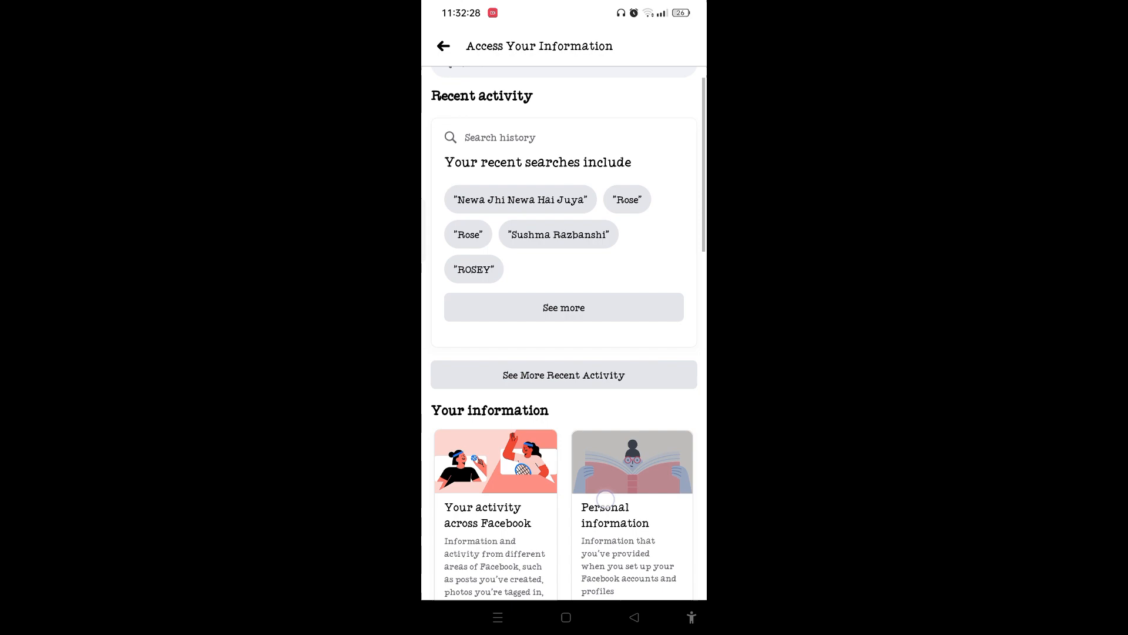
scroll(down, 3)
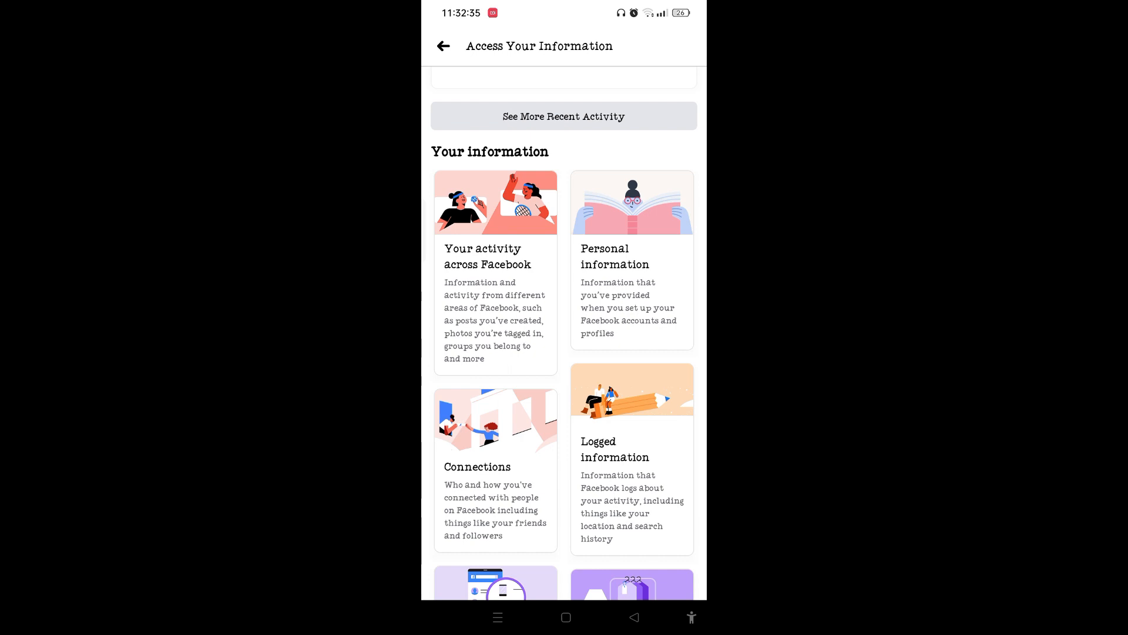
click(631, 256)
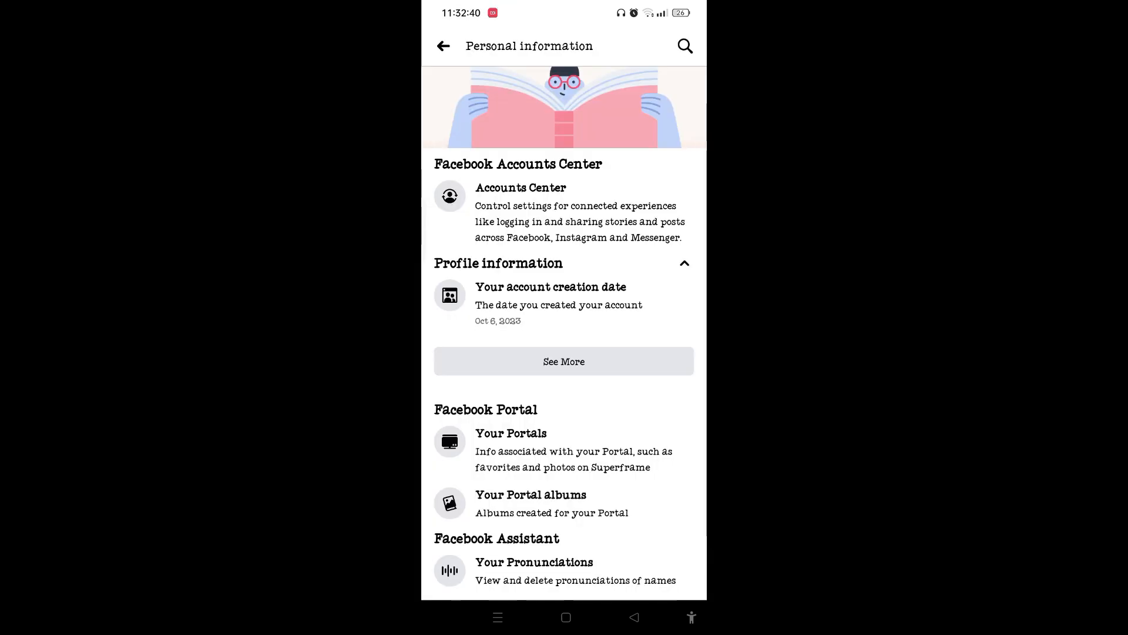